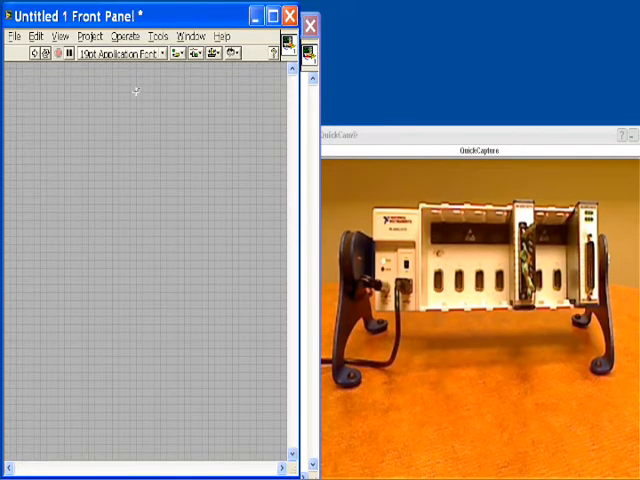
# - Bring up the Controls palette on the blank front panel to start placing objects
pyautogui.rightClick(136, 90)
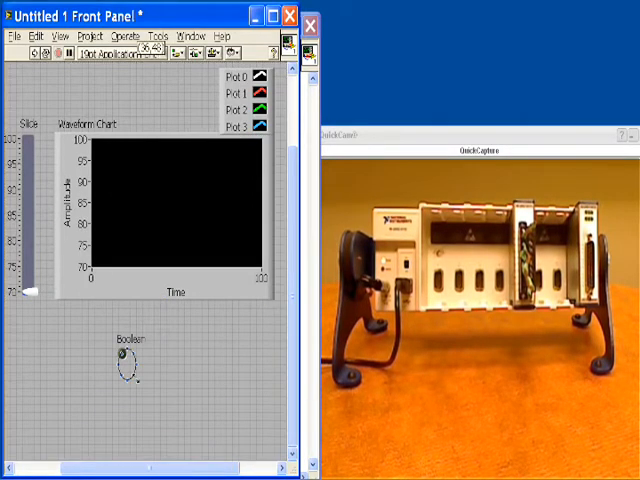
# - Switch from the finished front panel to the block diagram
pyautogui.click(128, 364)
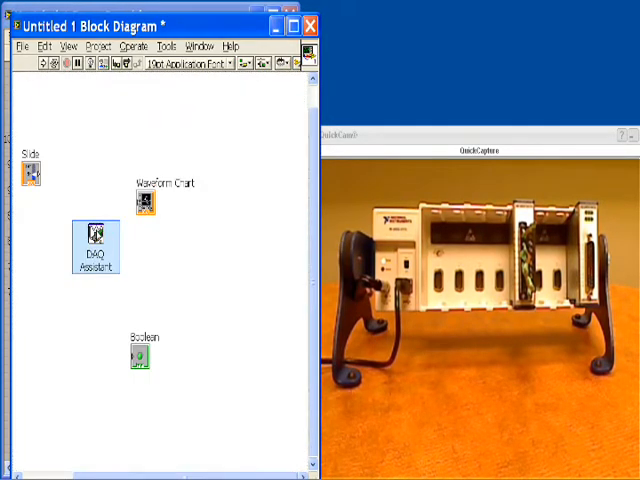
# - Set the DAQ Assistant to acquire an analog input temperature (thermocouple) measurement
pyautogui.doubleClick(92, 240)
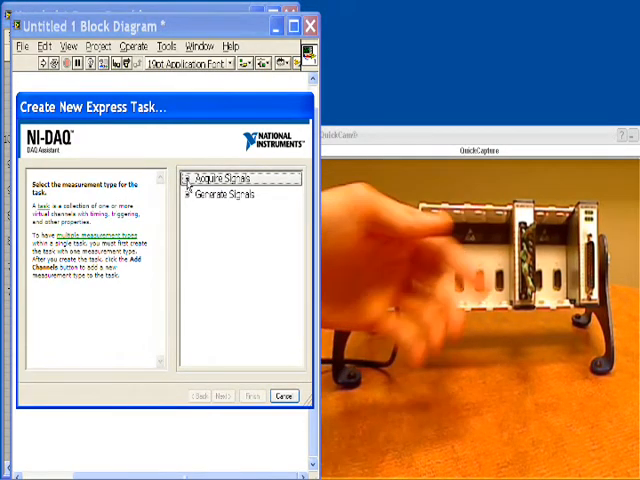
pyautogui.click(188, 180)
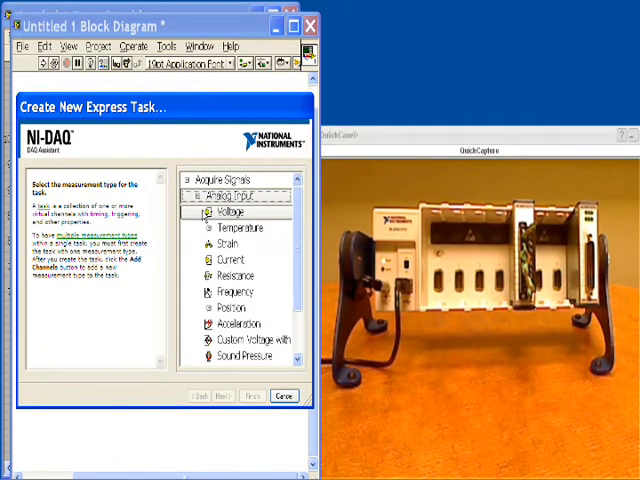
pyautogui.click(228, 228)
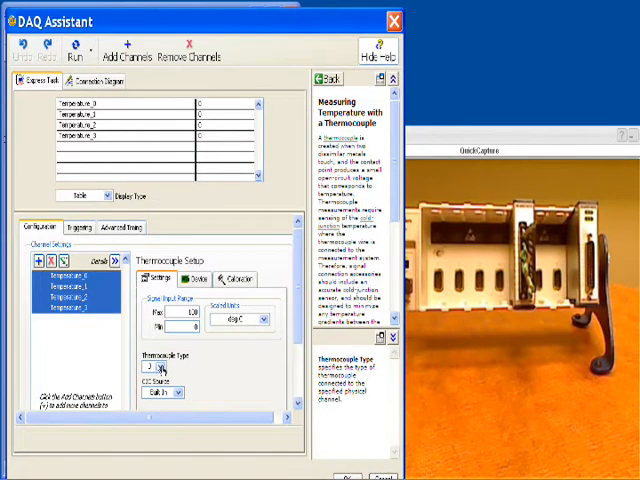
# - Select the thermocouple channels, set scaled temperature units and continuous sampling, then accept the task
pyautogui.click(164, 368)
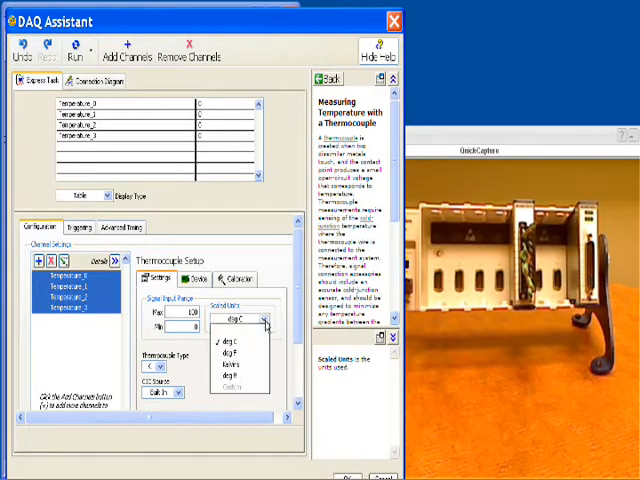
pyautogui.click(230, 344)
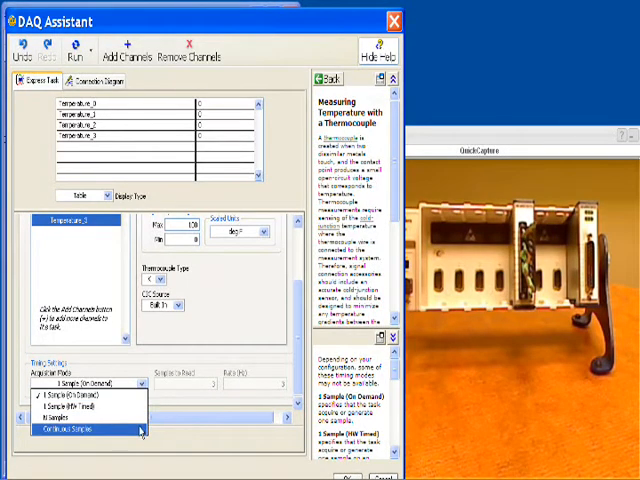
pyautogui.click(76, 428)
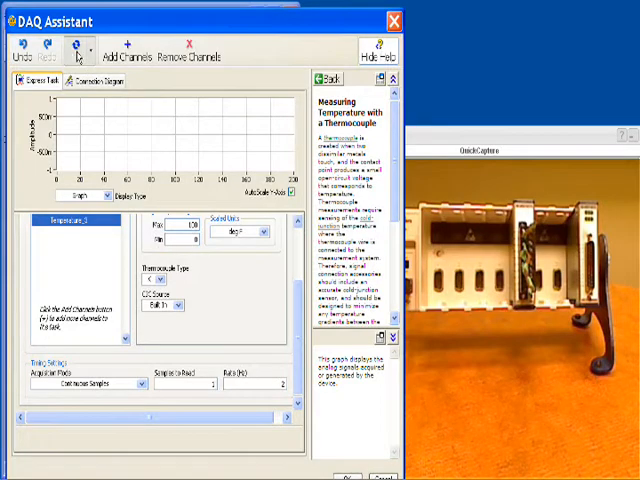
pyautogui.click(74, 48)
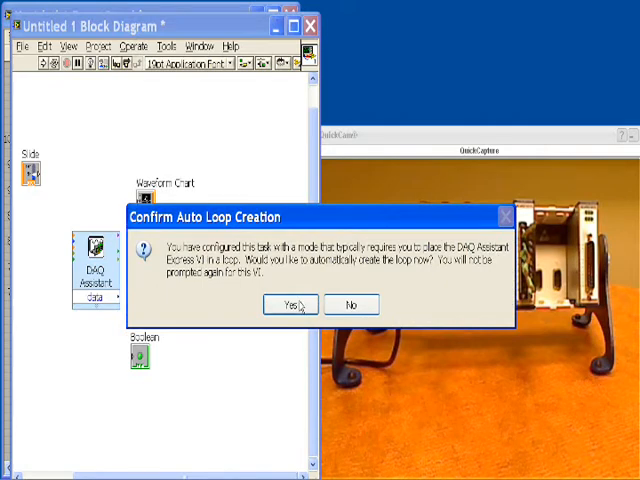
# - Accept automatic while-loop creation around the DAQ Assistant task
pyautogui.click(292, 304)
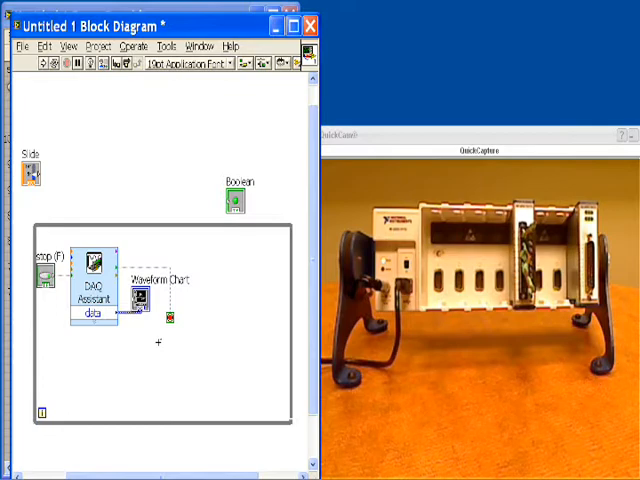
# - Place an Express Select Signals function in the loop and confirm which signal it passes on
pyautogui.click(196, 332)
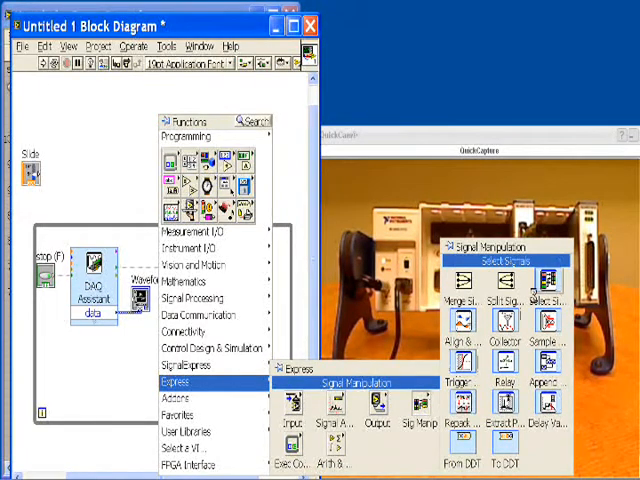
pyautogui.click(556, 282)
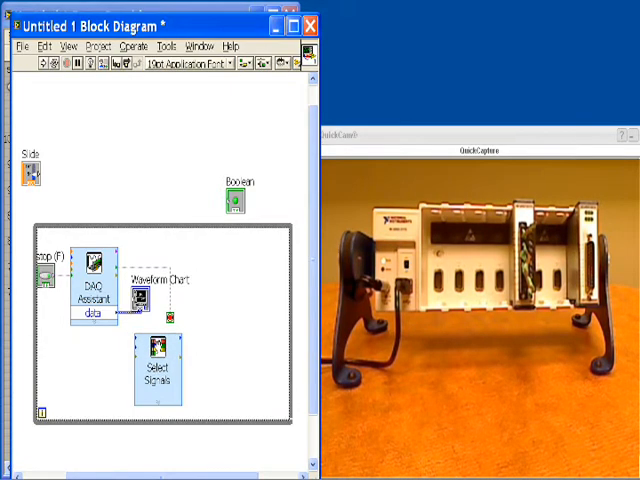
pyautogui.doubleClick(156, 364)
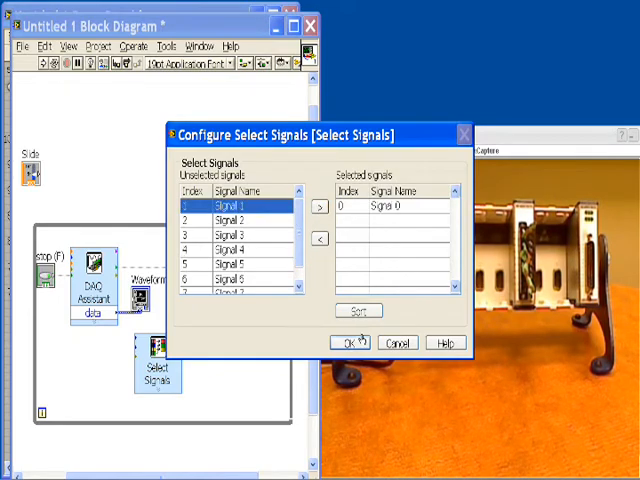
pyautogui.click(350, 342)
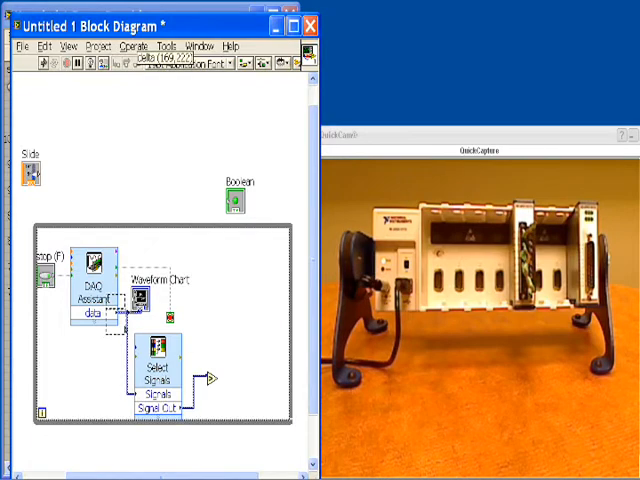
# - Drag the Slide terminal into the while loop and arrange the comparison wiring
pyautogui.moveTo(30, 172); pyautogui.dragTo(204, 340)
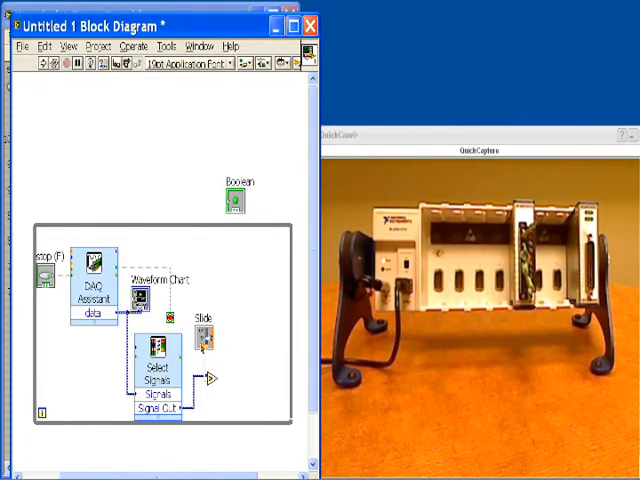
pyautogui.moveTo(228, 316)
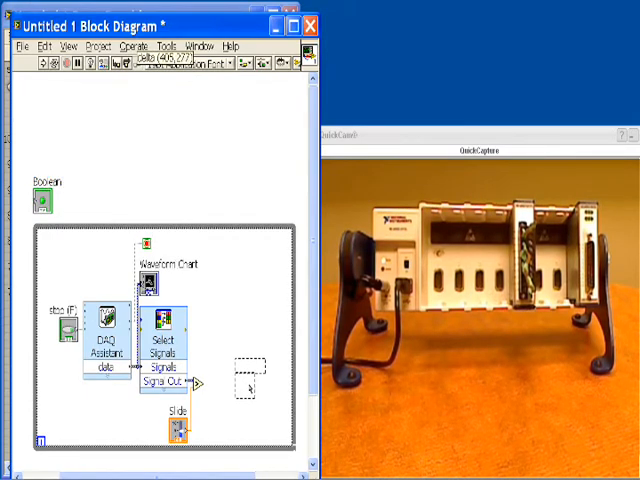
pyautogui.moveTo(44, 196); pyautogui.dragTo(244, 388)
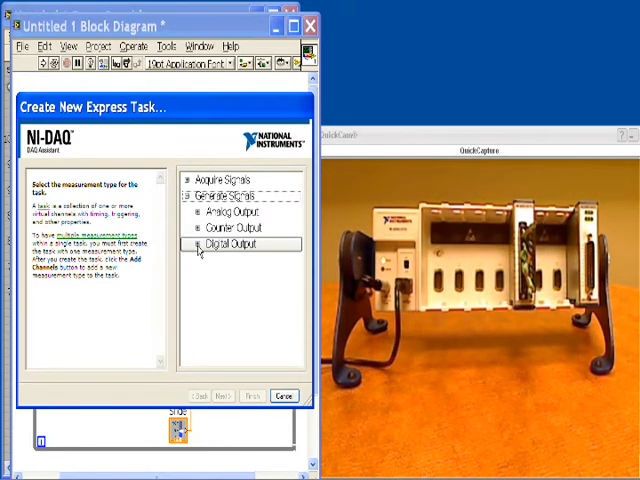
# - Create a digital output line task on the second DAQ Assistant for the alarm and finish it
pyautogui.click(198, 244)
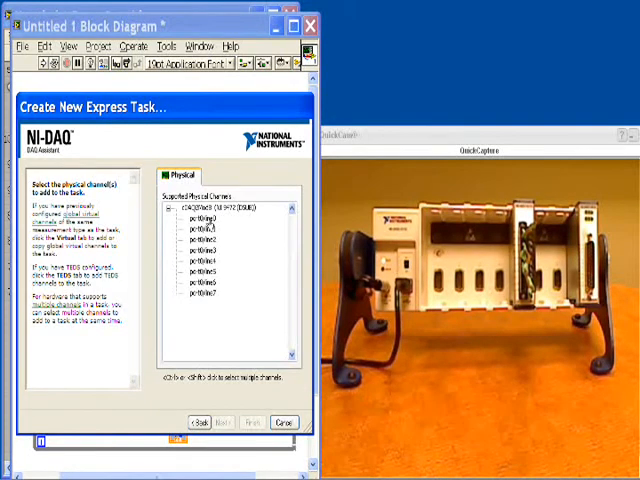
pyautogui.click(200, 220)
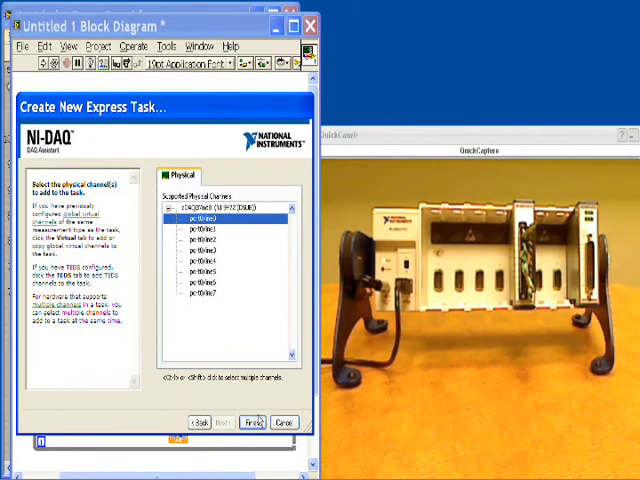
pyautogui.click(260, 422)
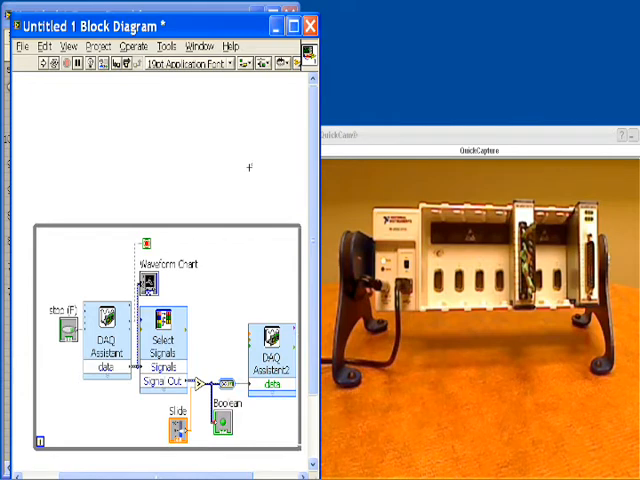
pyautogui.moveTo(228, 166)
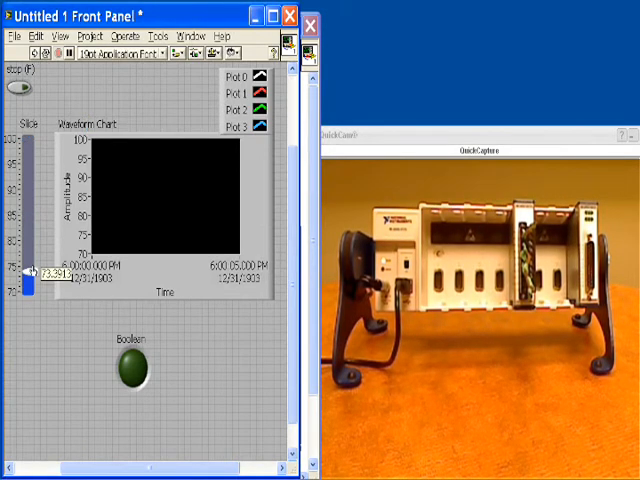
# - Drag the Slide pointer upward to raise the set-point value
pyautogui.moveTo(32, 270); pyautogui.dragTo(32, 218)
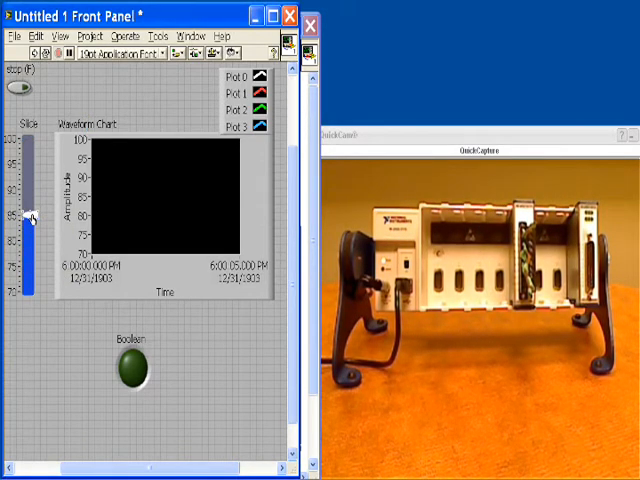